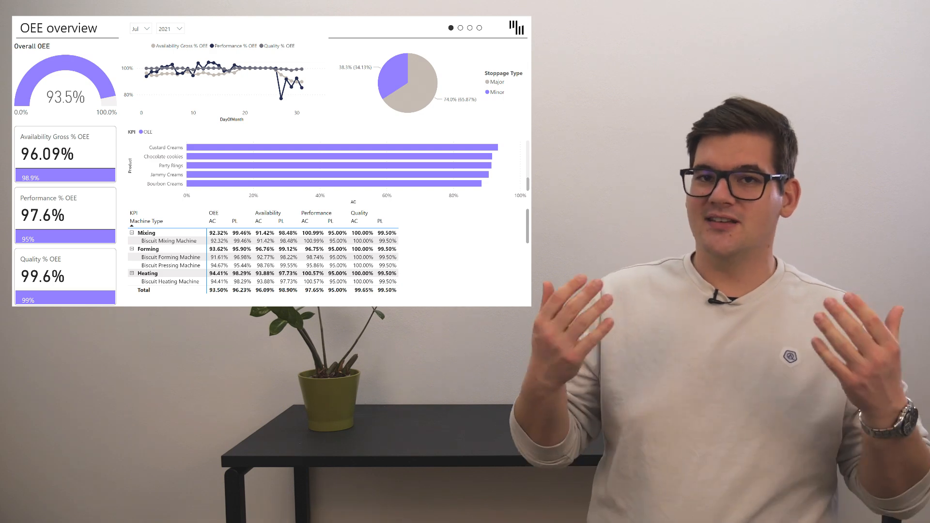
Step: Add a blank Zebra BI Cards visual from the Visualizations gallery onto the OEE page
{"action": "scroll", "scroll_direction": "down", "scroll_amount": 3}
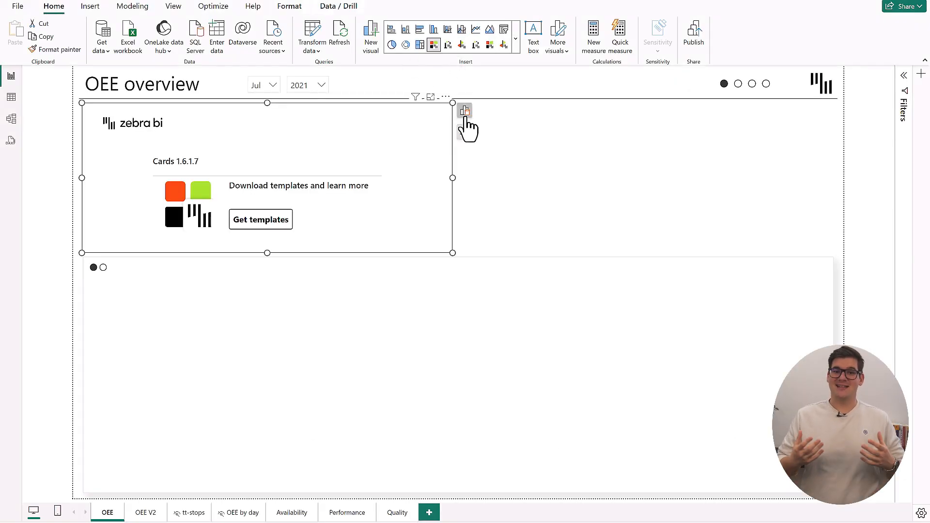
Step: Feed the card the AC measure as value against PL as plan, showing a -2.8% variance
{"action": "left_click", "coordinate": [464, 111]}
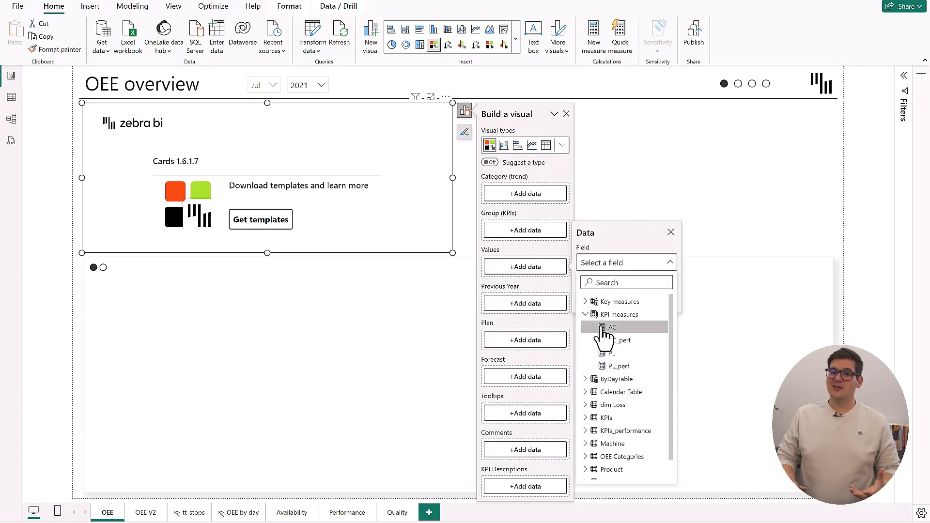
{"action": "left_click", "coordinate": [611, 326]}
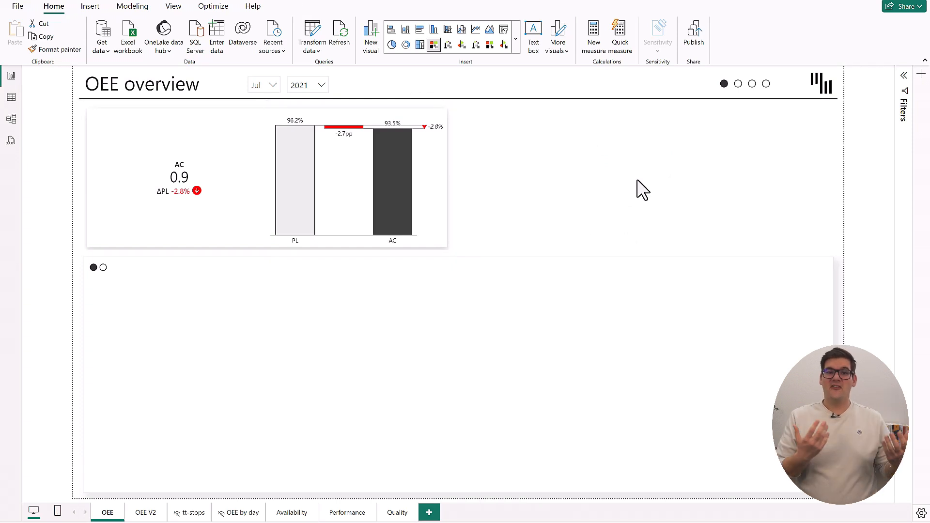
{"action": "mouse_move", "coordinate": [444, 201]}
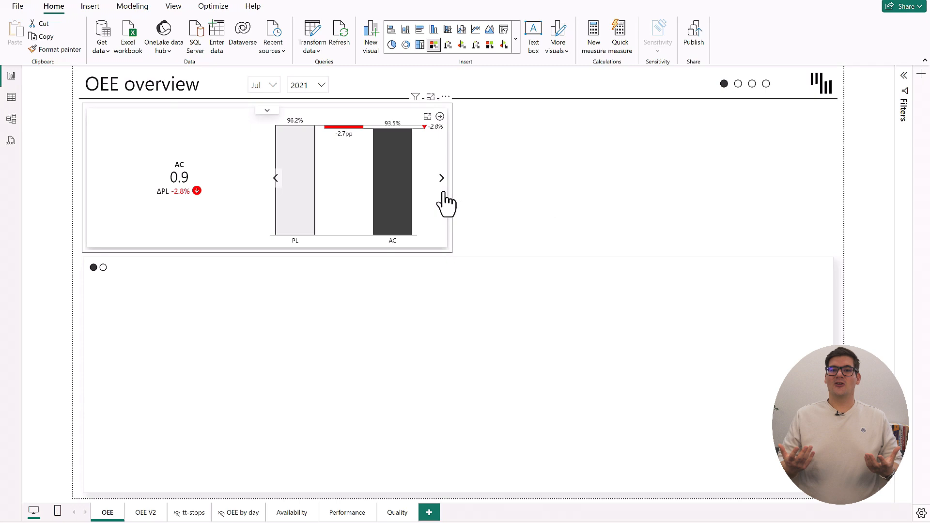
{"action": "mouse_move", "coordinate": [450, 137]}
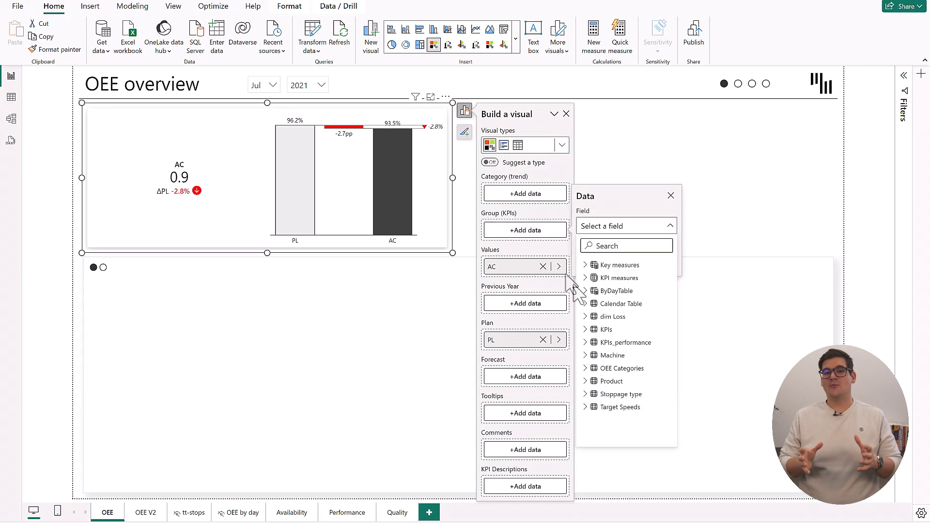
Step: Group the cards by the KPI field into OEE, Availability, Performance and Quality cards
{"action": "left_click", "coordinate": [585, 329]}
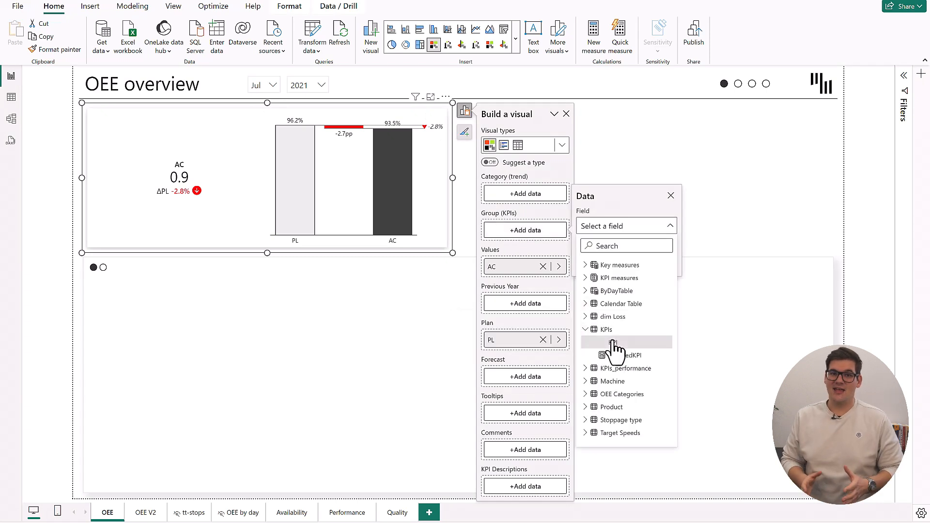
{"action": "left_click", "coordinate": [614, 342]}
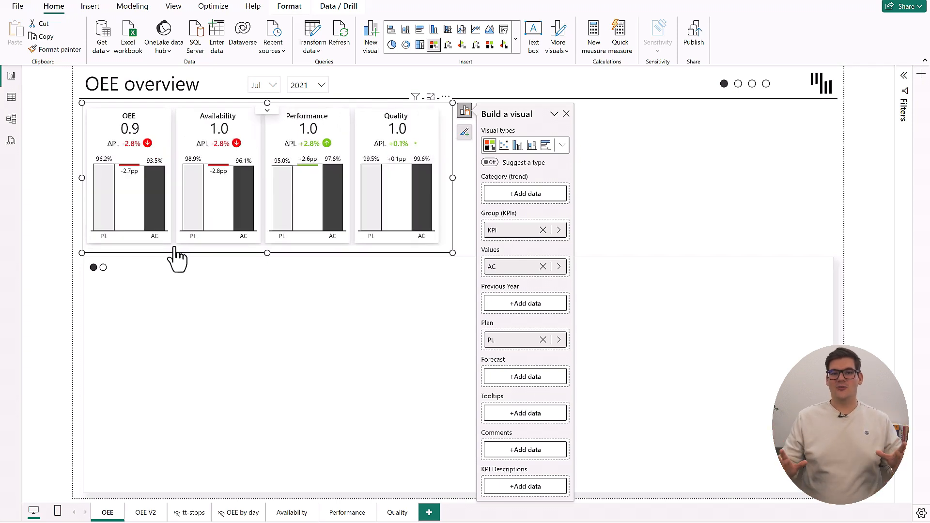
{"action": "mouse_move", "coordinate": [480, 184]}
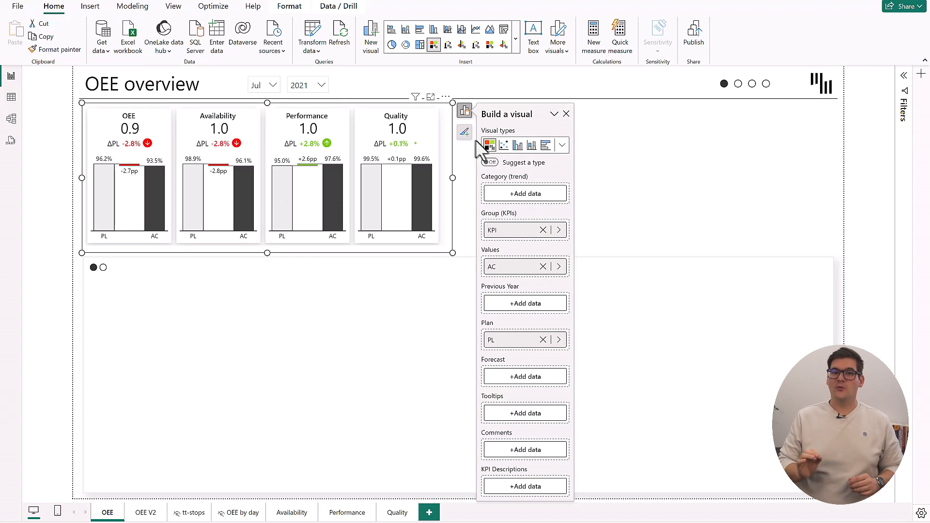
{"action": "left_click", "coordinate": [464, 131]}
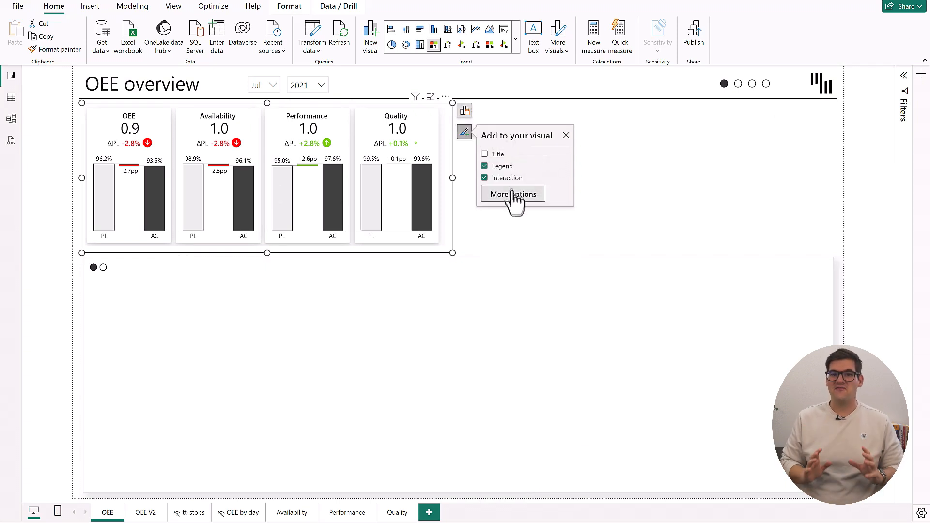
Step: Set the card data labels to percentage format: OEE 93.5%, Availability 96.1%, Performance 97.6%, Quality 99.6%
{"action": "left_click", "coordinate": [511, 194]}
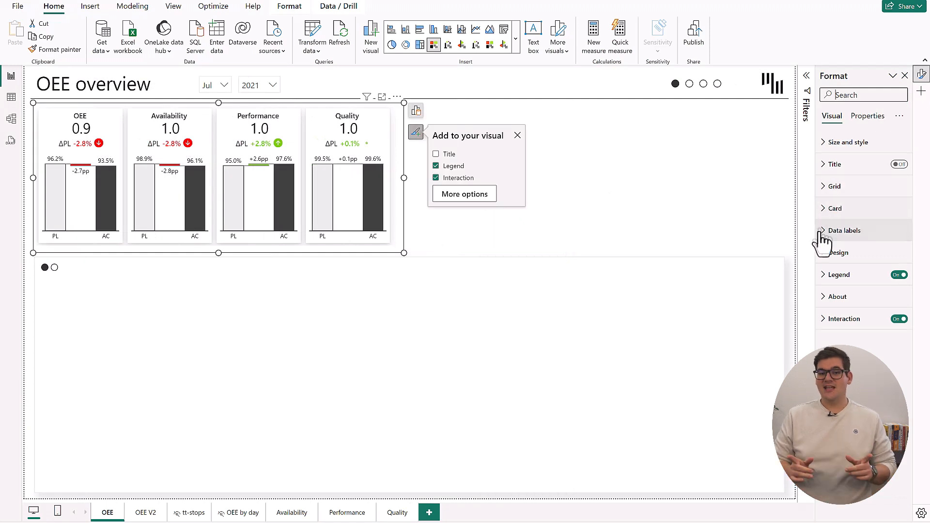
{"action": "left_click", "coordinate": [841, 231]}
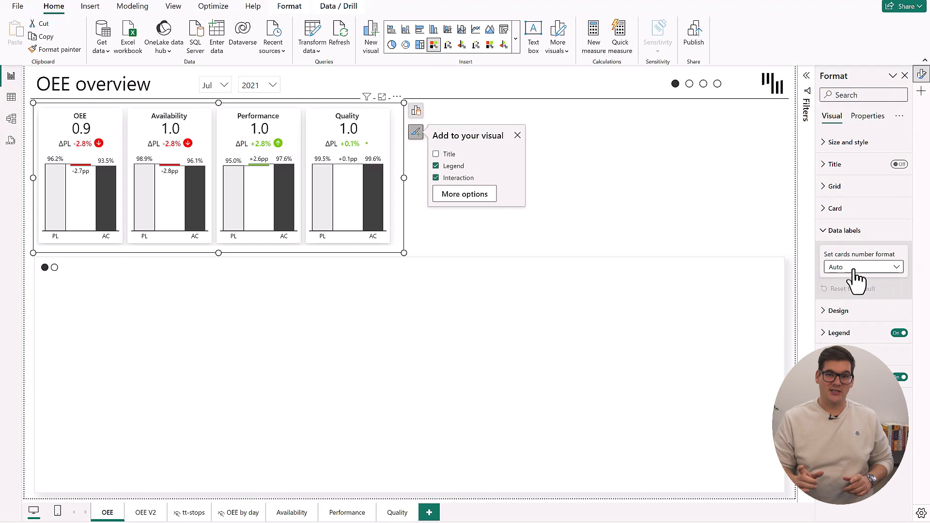
{"action": "left_click", "coordinate": [862, 266]}
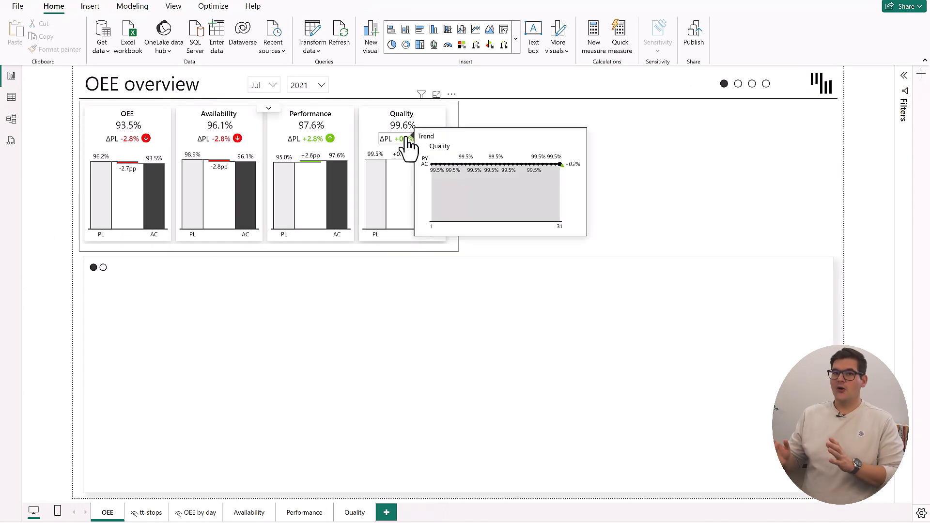
{"action": "mouse_move", "coordinate": [311, 148]}
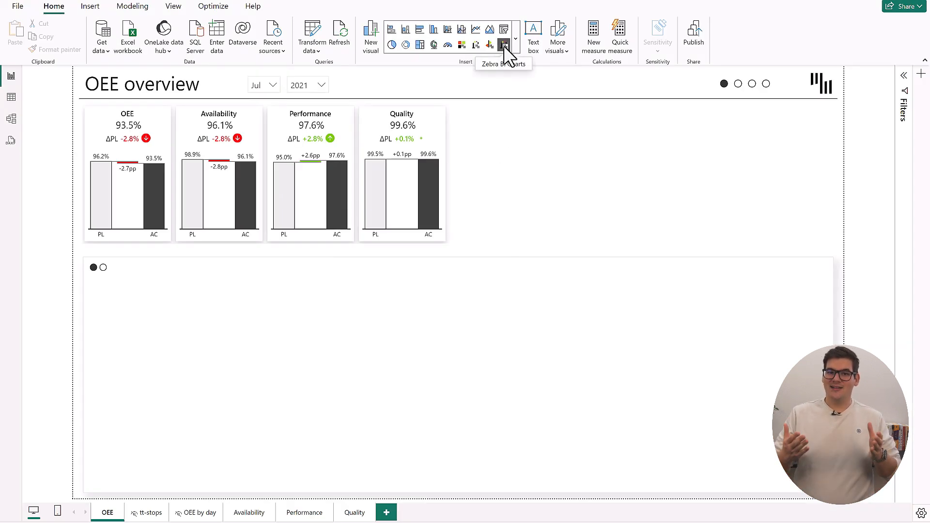
Step: Add a Zebra BI daily stoppages column chart and toggle its slicer between Major and Minor stoppages
{"action": "left_click", "coordinate": [503, 45]}
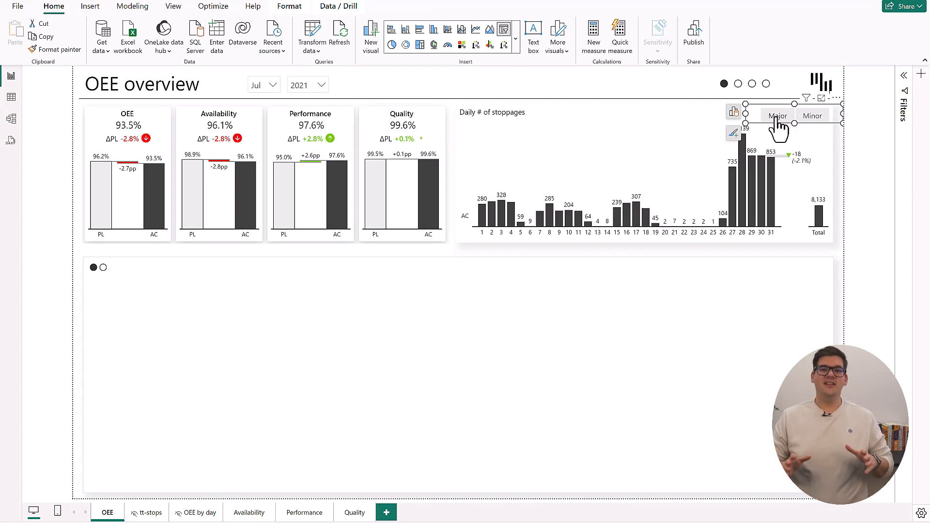
{"action": "left_click", "coordinate": [811, 115]}
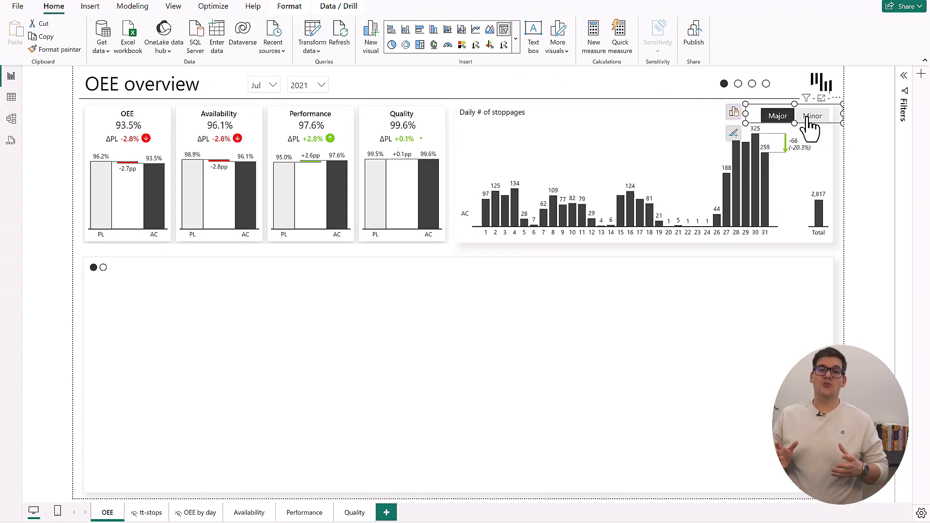
{"action": "left_click", "coordinate": [813, 115]}
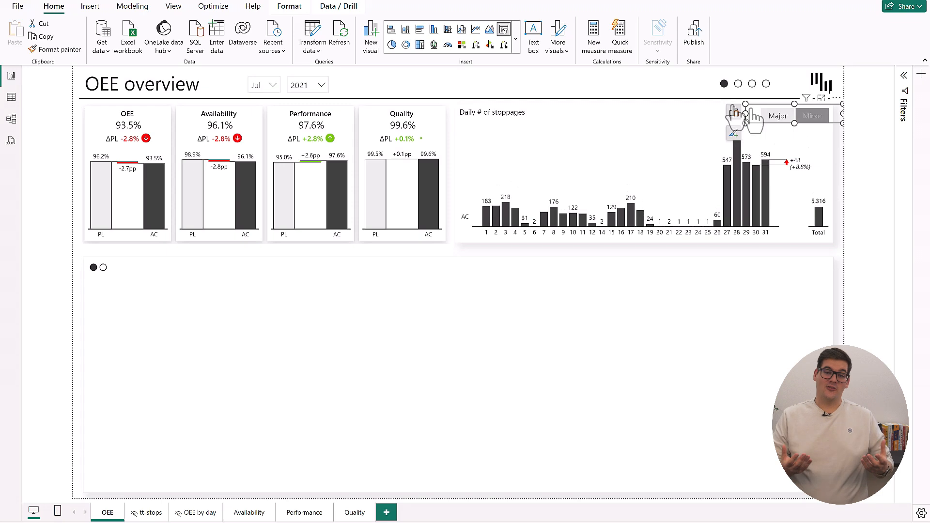
{"action": "left_click", "coordinate": [811, 116]}
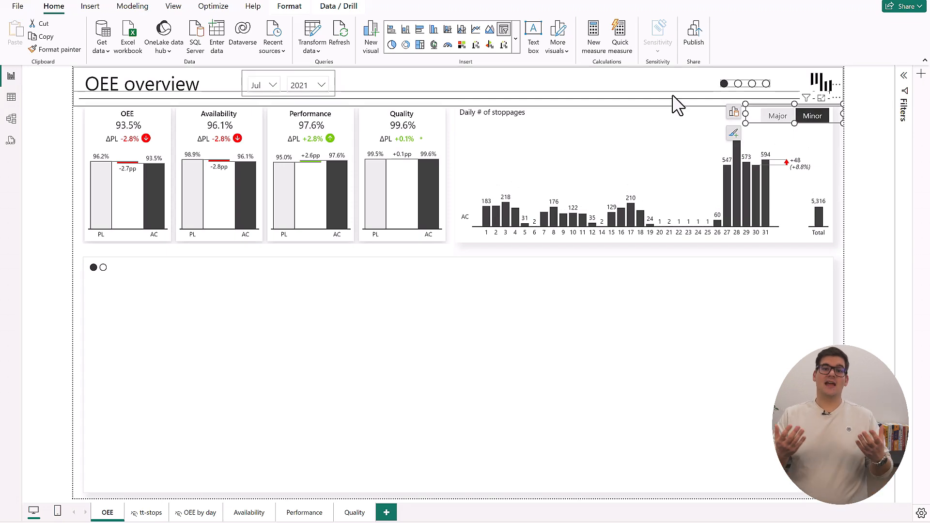
{"action": "mouse_move", "coordinate": [490, 46]}
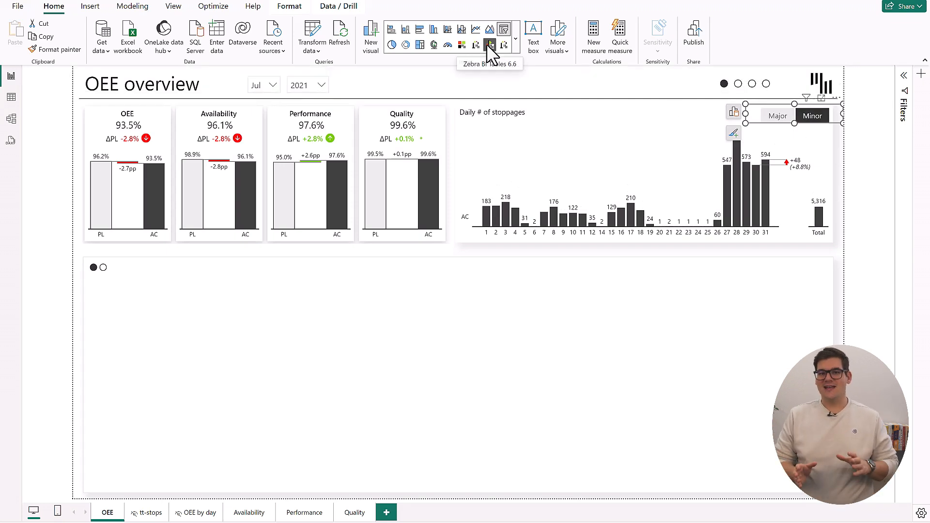
{"action": "mouse_move", "coordinate": [498, 71]}
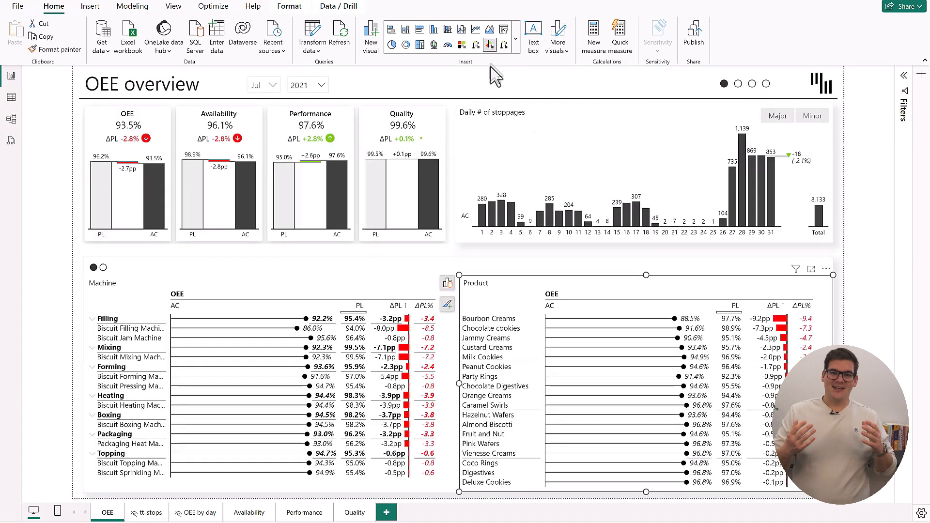
{"action": "mouse_move", "coordinate": [492, 81]}
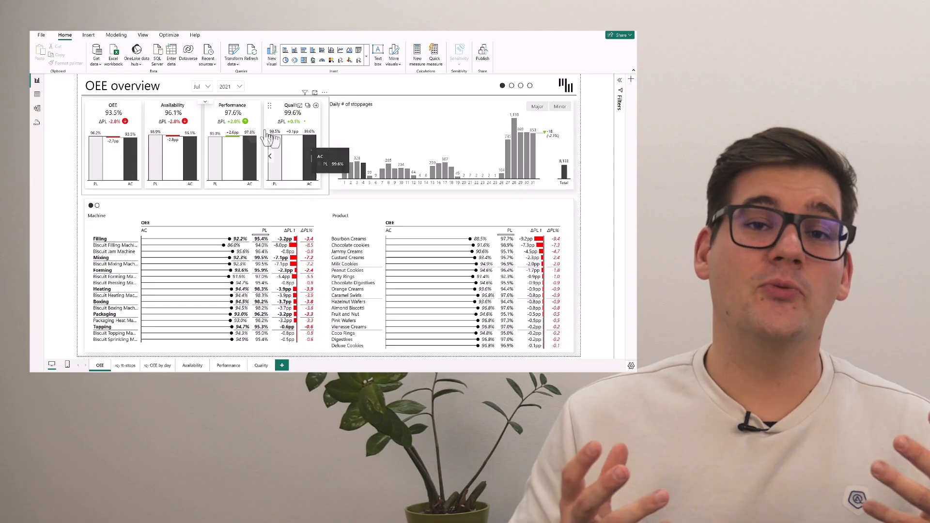
Step: Cross-filter the Machine and Product tables by the Availability, Quality and Performance cards
{"action": "left_click", "coordinate": [232, 113]}
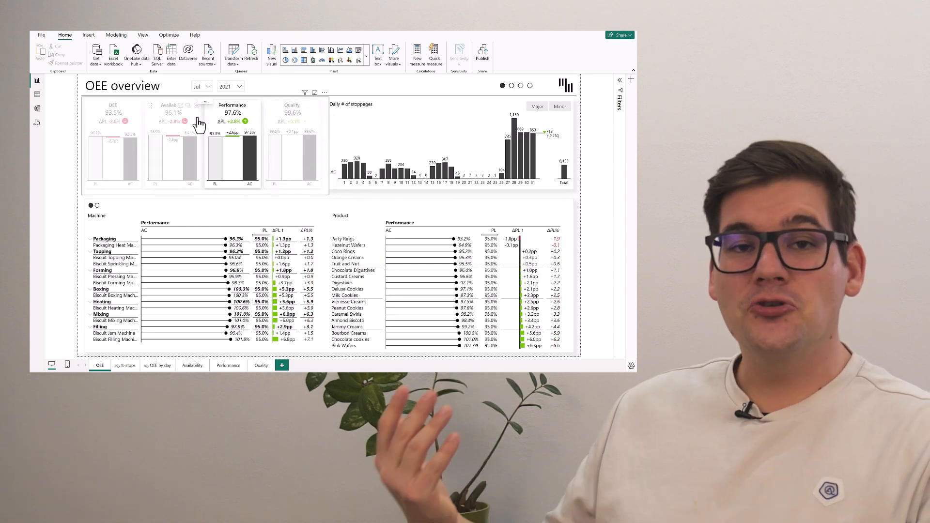
{"action": "left_click", "coordinate": [172, 112]}
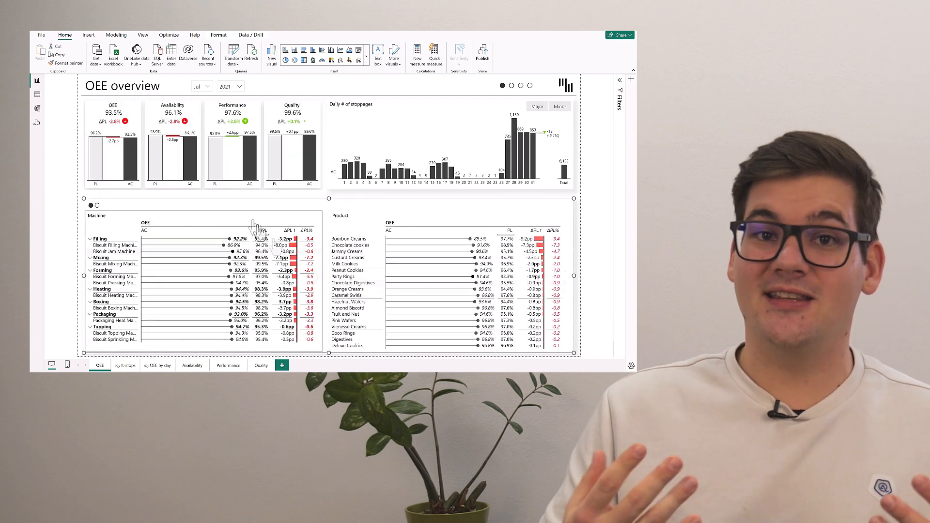
{"action": "left_click", "coordinate": [172, 118]}
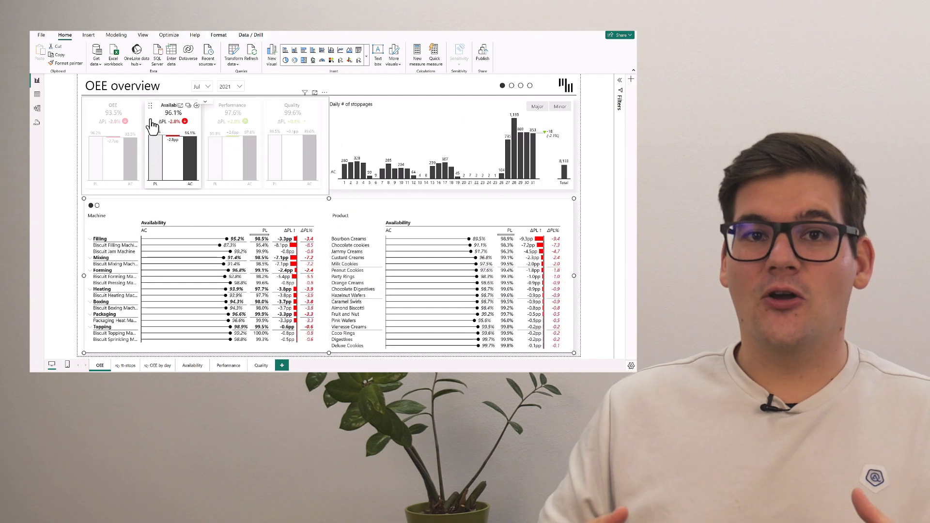
{"action": "left_click", "coordinate": [291, 113]}
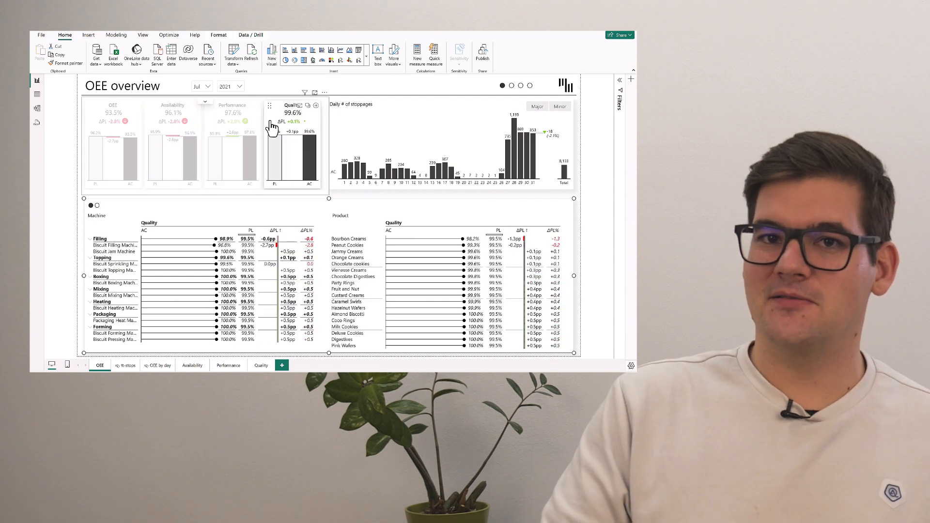
{"action": "left_click", "coordinate": [231, 112]}
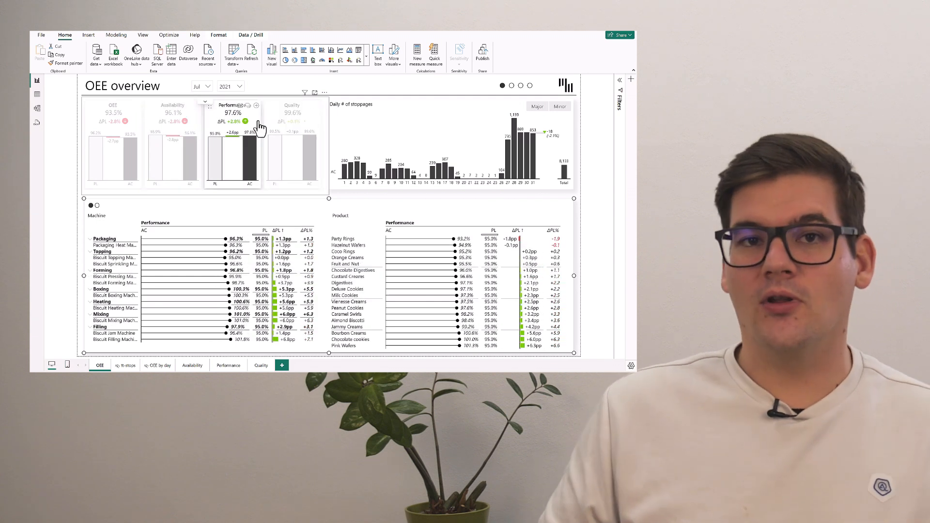